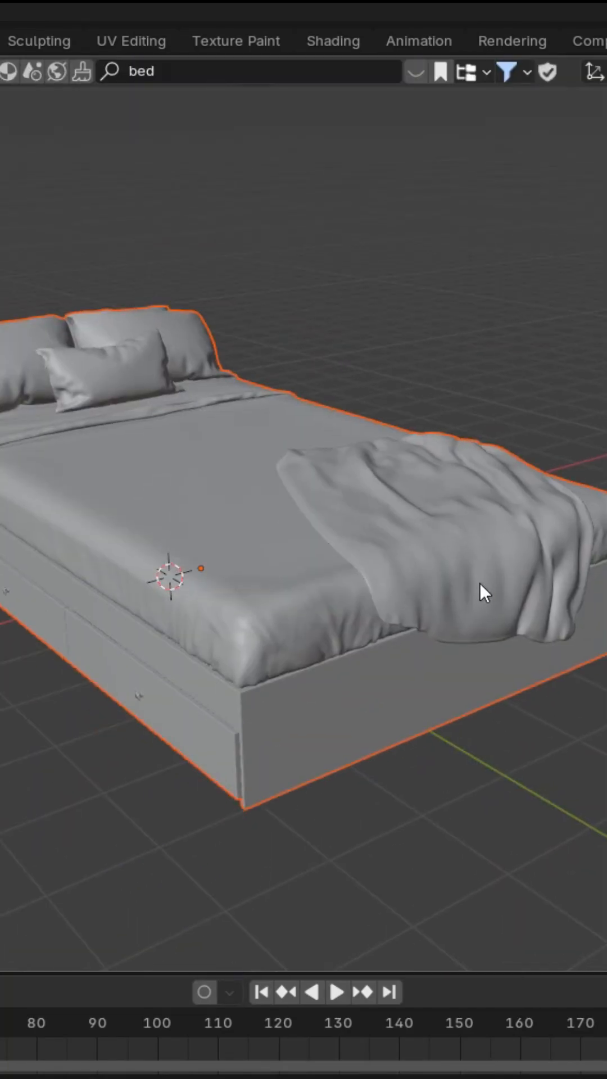
Step: Export the bed as OBJ from Blender and place a flat yellow rectangle panel above it
key(Tab)
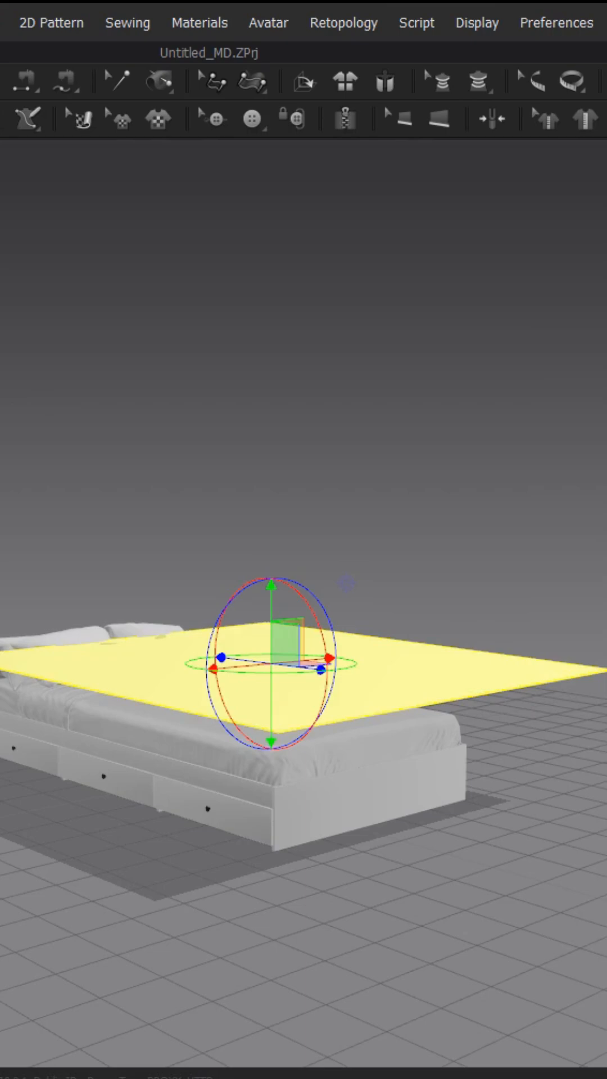
Step: Select the rectangle's outline so the Property Editor shows elastic off and pressure 0
click(51, 22)
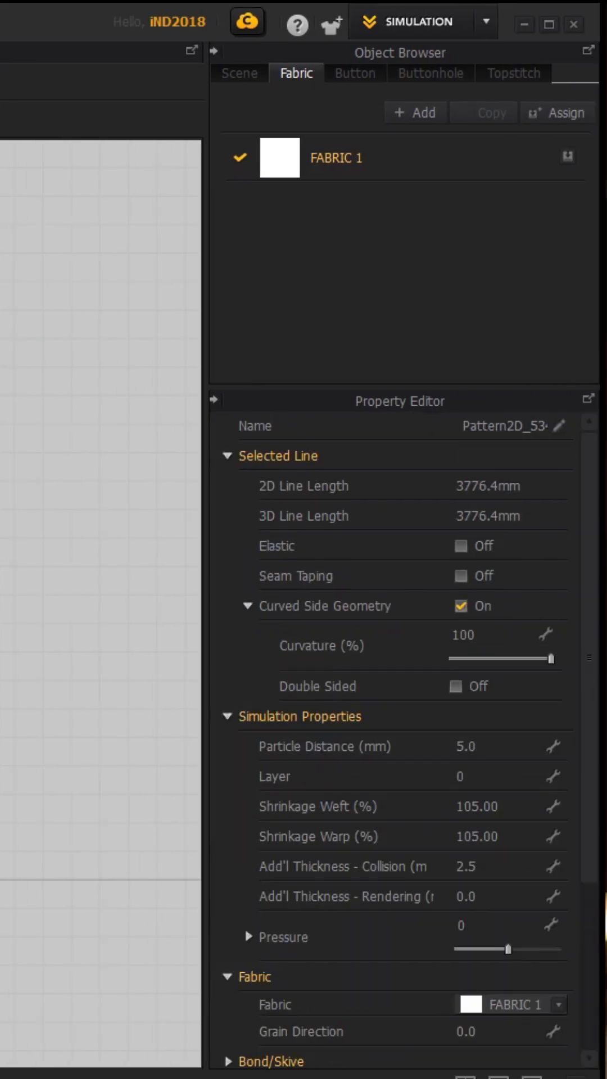
Step: Simulate so the elastic, pressurised panel inflates into a puffy duvet over the bed
click(495, 925)
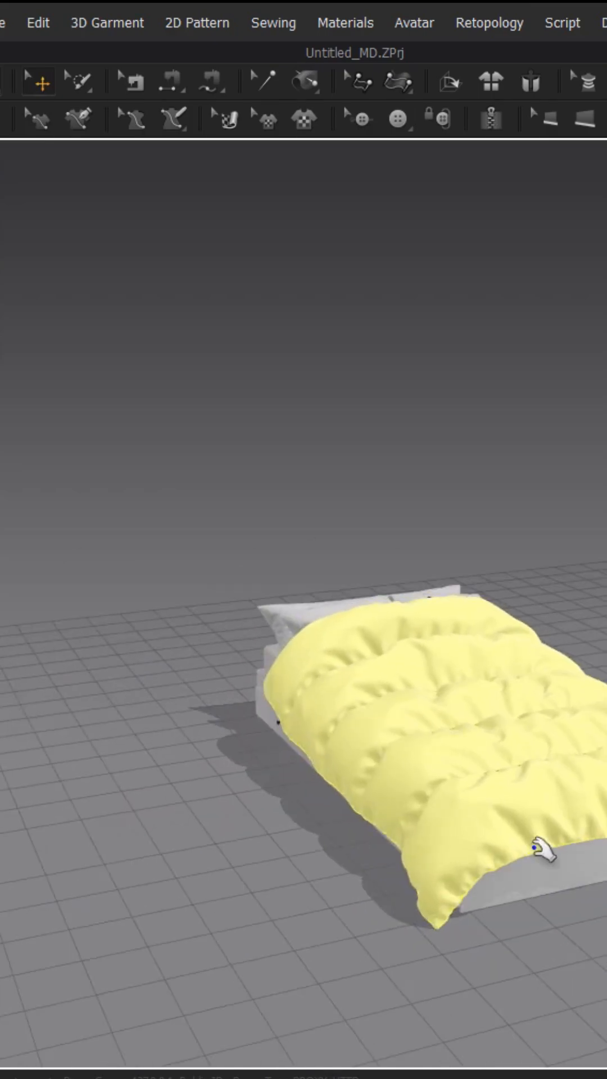
Step: Select the duvet outline showing Elastic Strength 10, Ratio 90 and Pressure -2
click(196, 22)
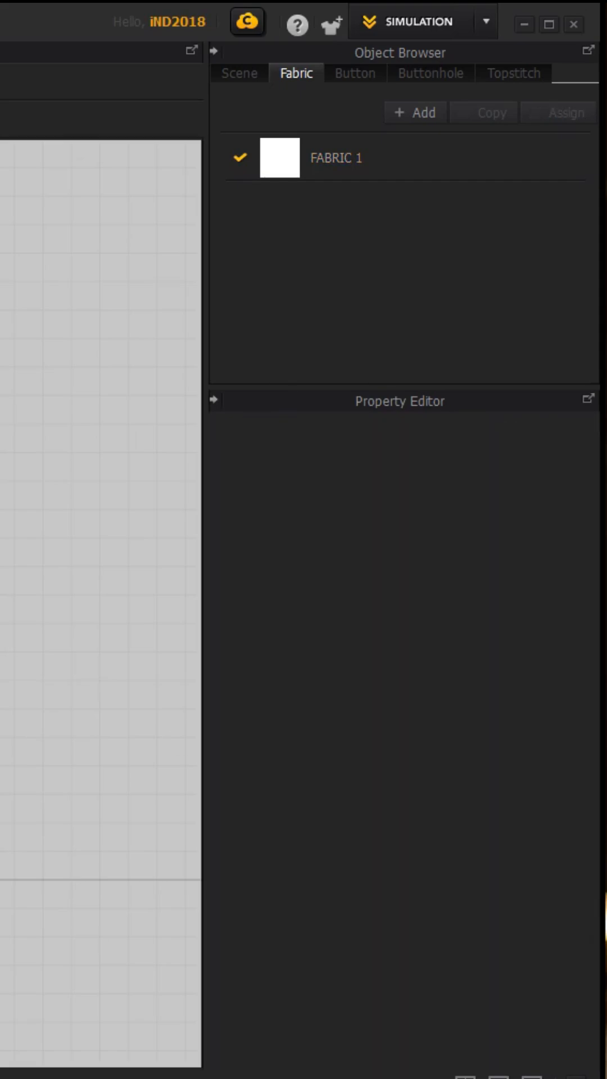
click(336, 157)
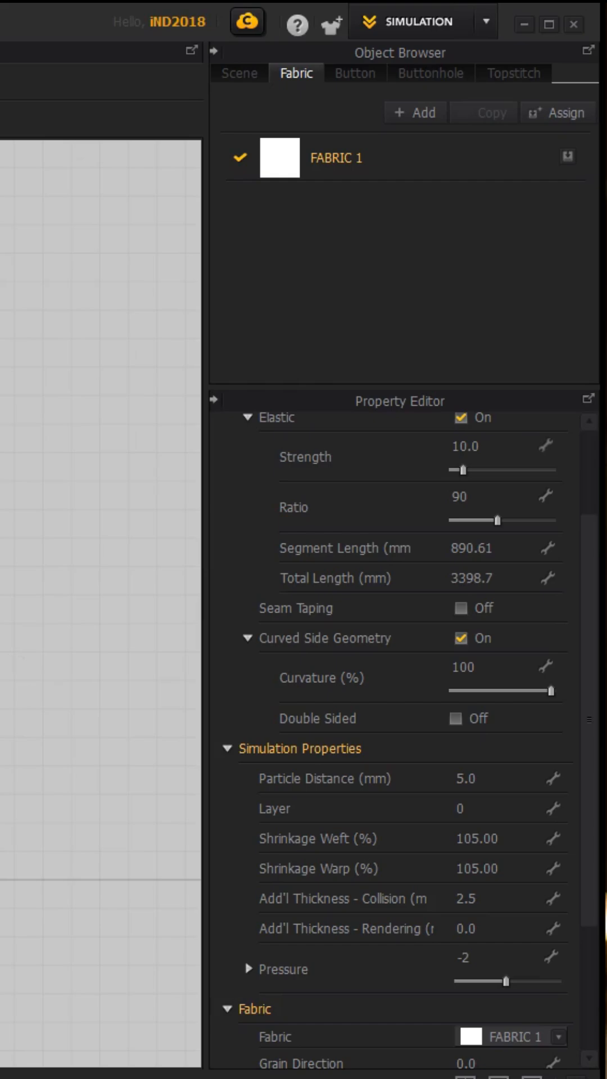